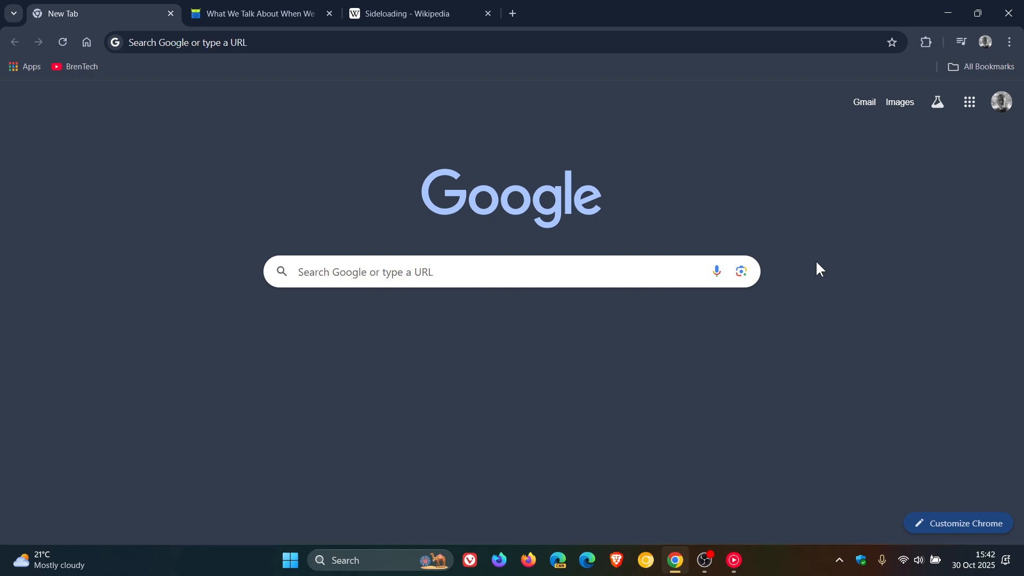
- Switch to the tab 'What We Talk About When We Talk About Sideloading'
left_click(255, 13)
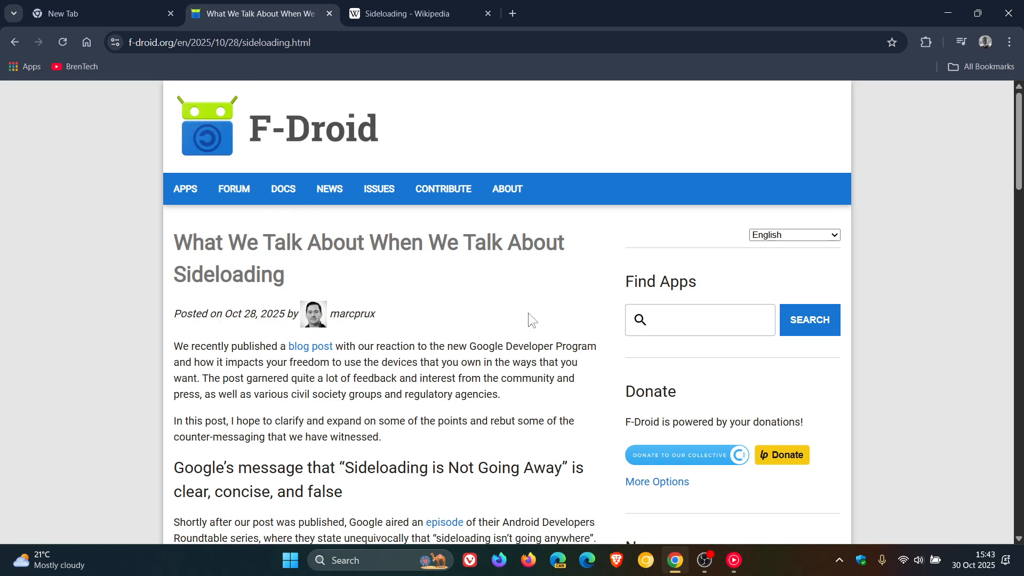
mouse_move(531, 314)
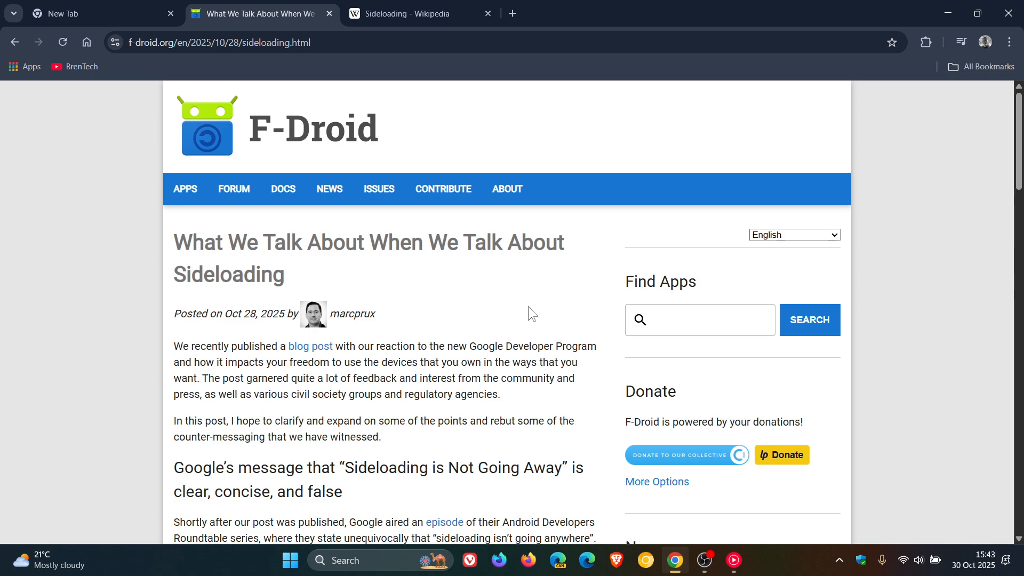
mouse_move(508, 308)
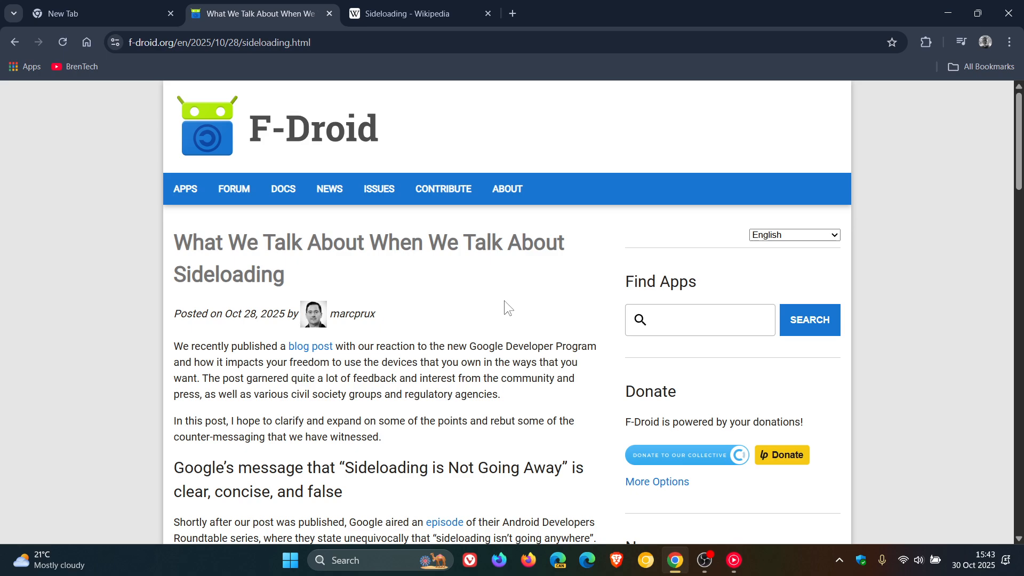
mouse_move(553, 297)
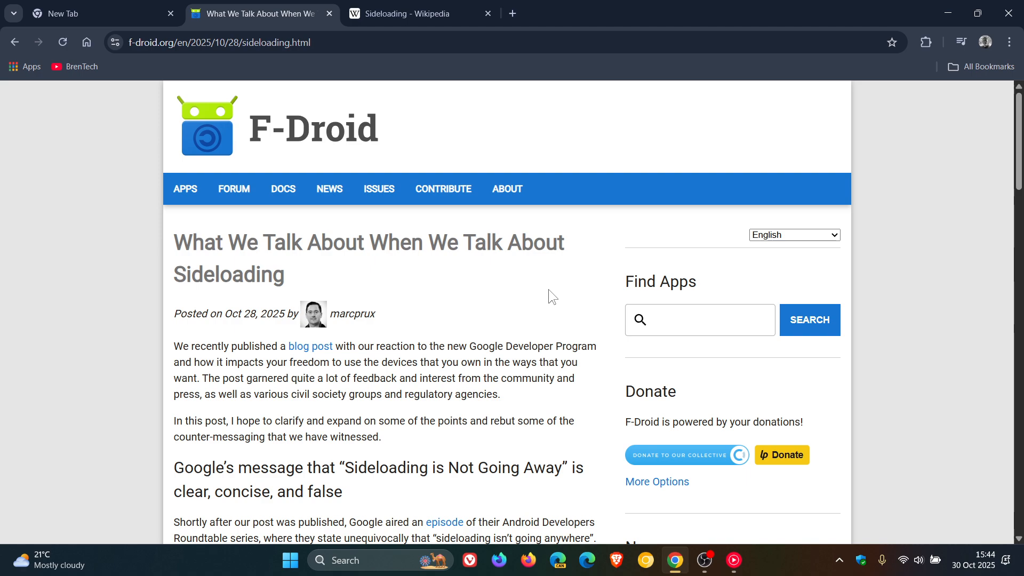
- Scroll to the rebuttal of 'Sideloading is Not Going Away' and select 'This statement is untrue.'
scroll("down", 3)
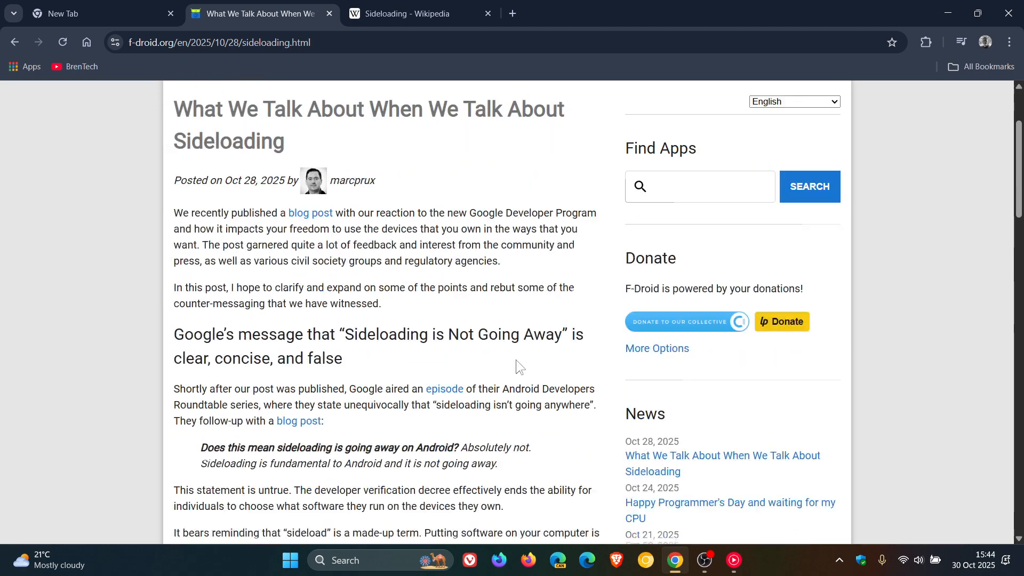
scroll("down", 3)
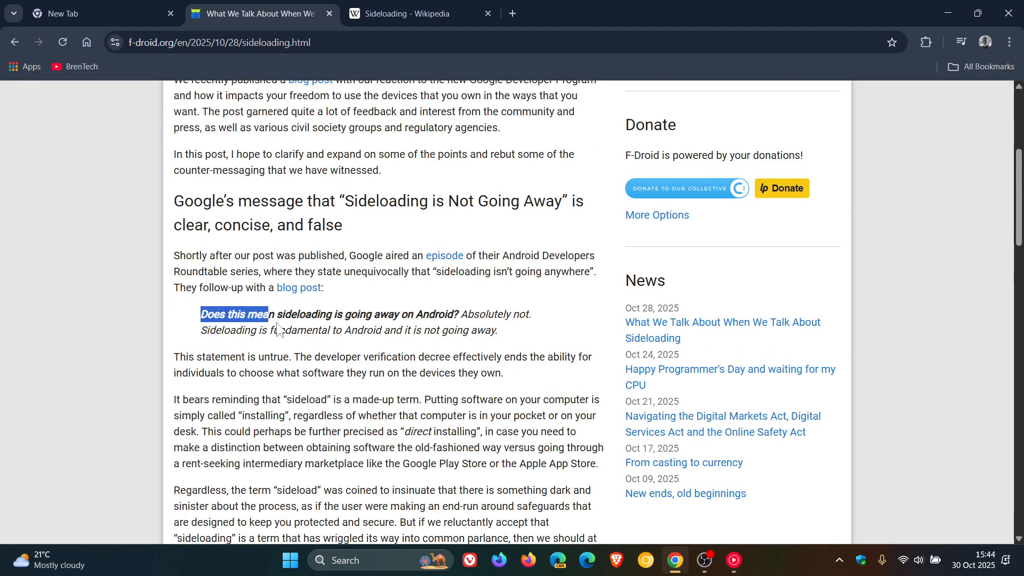
left_click_drag(268, 314, 497, 330)
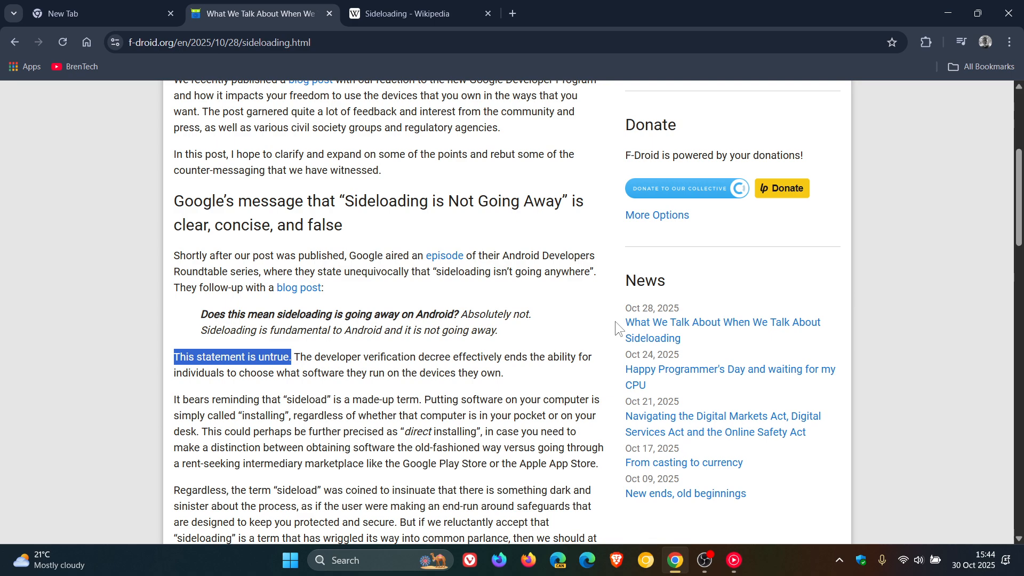
left_click(98, 13)
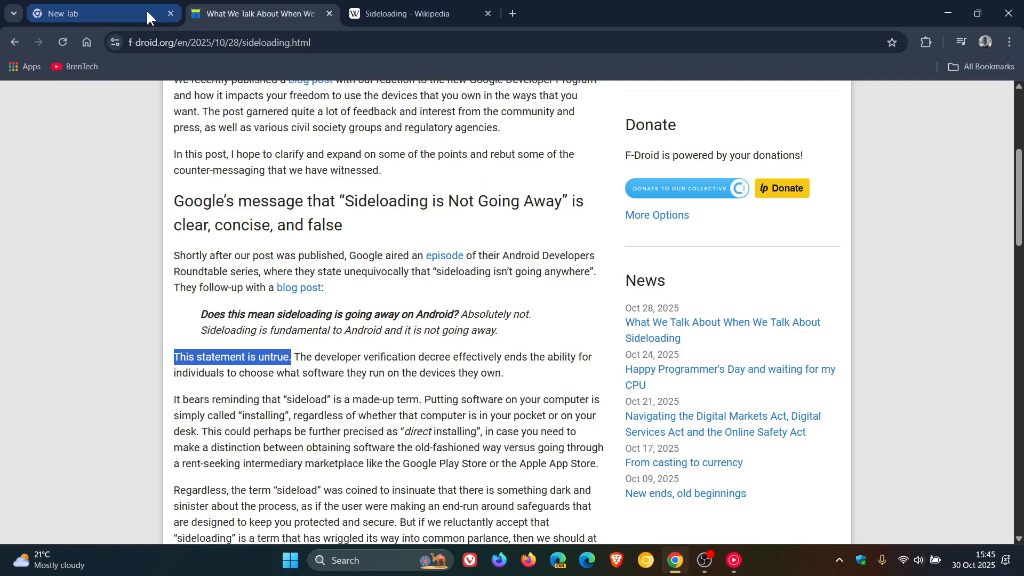
- Bring the blank Google new-tab page to the front, keeping both articles open
left_click(98, 12)
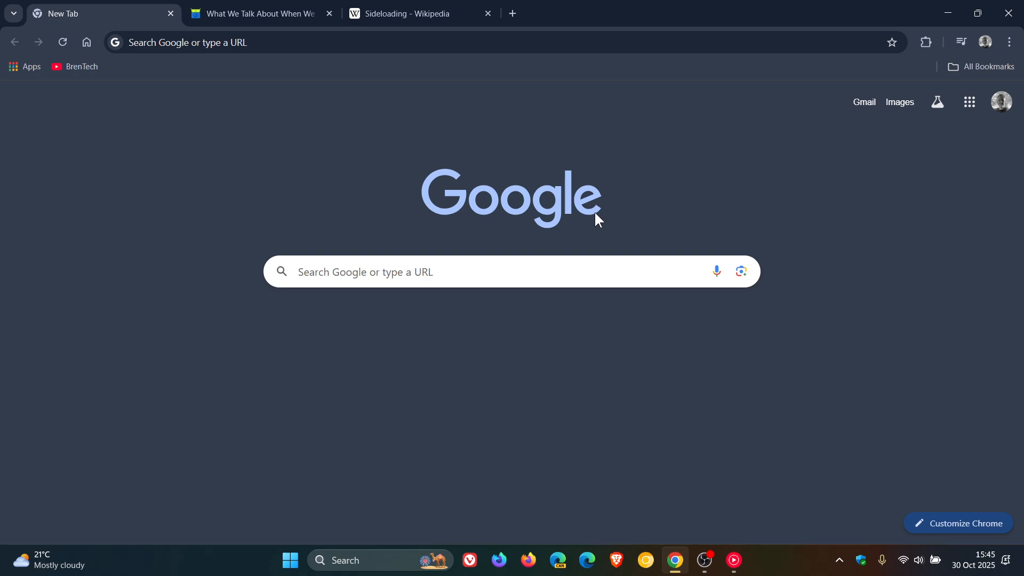
mouse_move(780, 212)
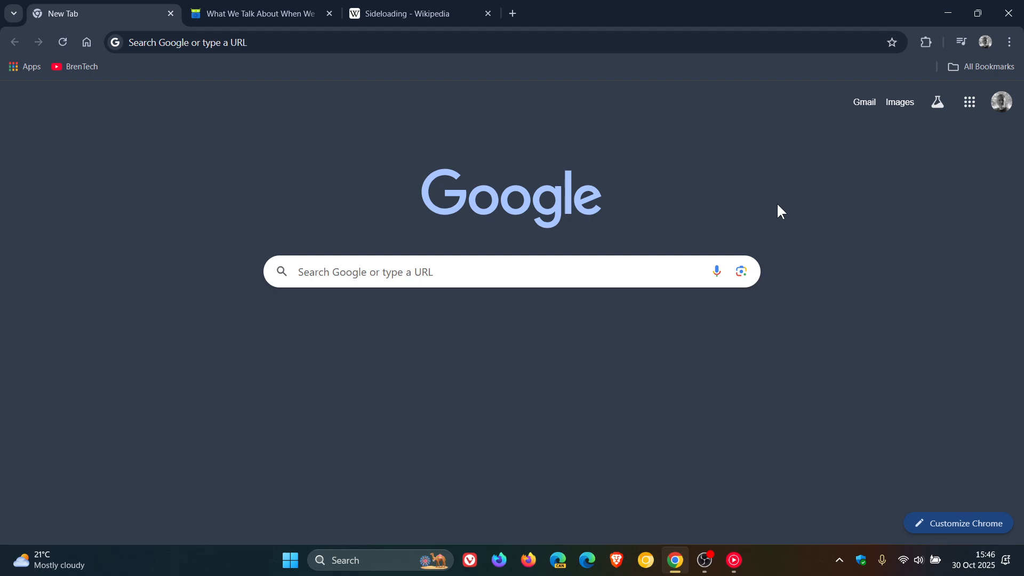
- On the Sideloading - Wikipedia tab, select the phrase about non-vendor-approved web sources
left_click(420, 13)
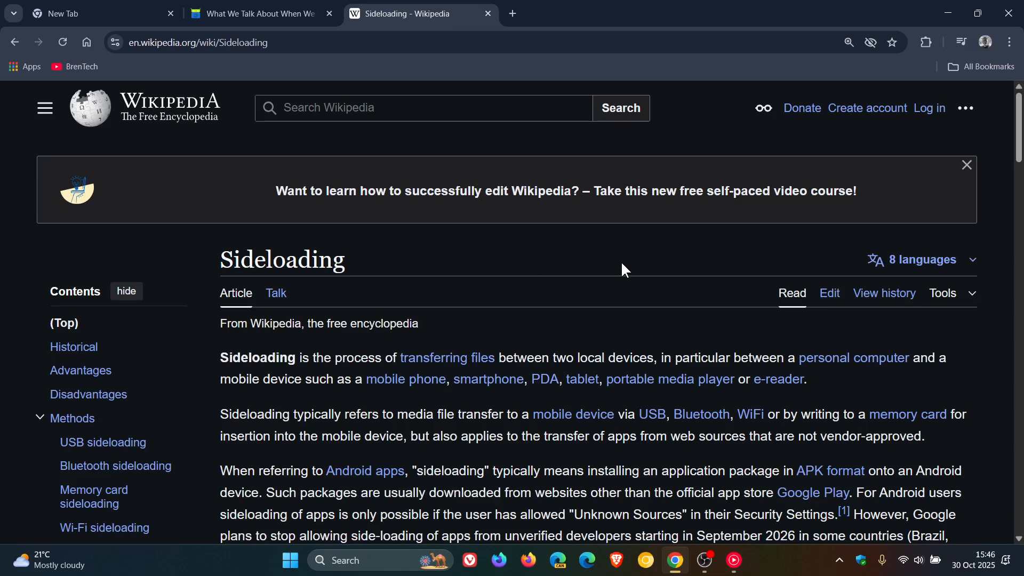
mouse_move(524, 438)
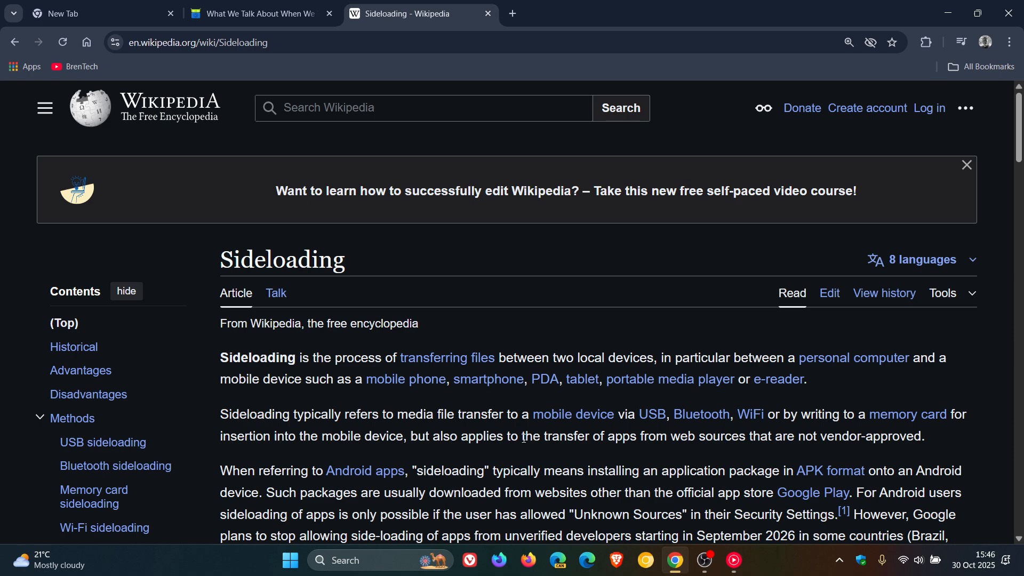
left_click_drag(521, 435, 759, 435)
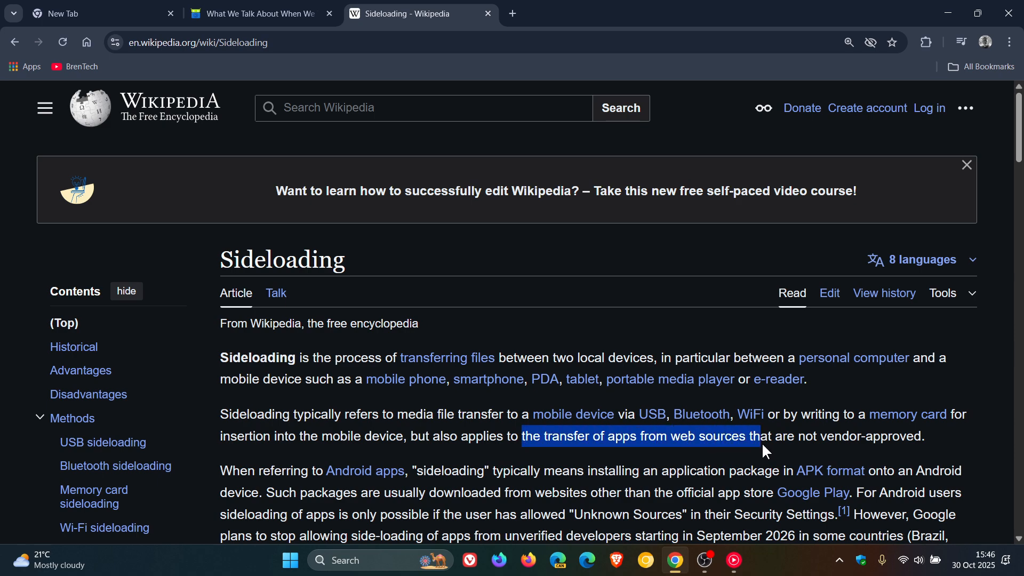
left_click_drag(750, 436, 924, 436)
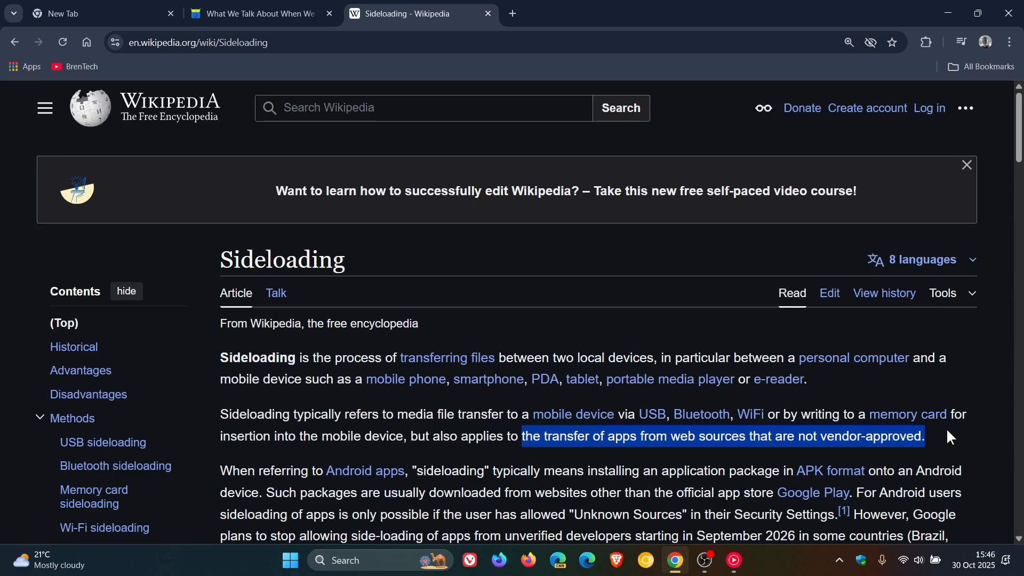
mouse_move(973, 432)
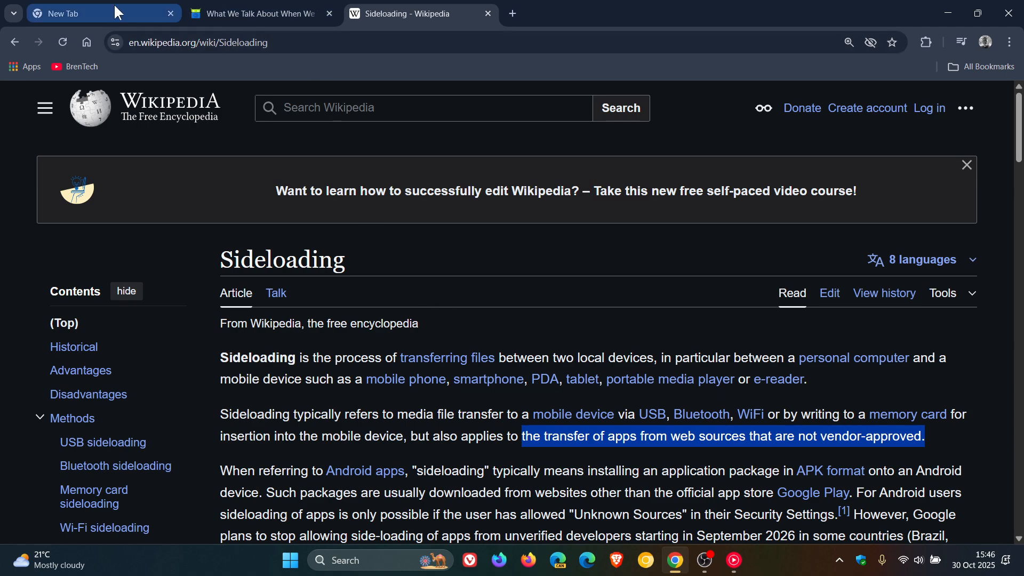
- Return to the blank Google new-tab page, leaving the Wikipedia and F-Droid tabs open
left_click(91, 13)
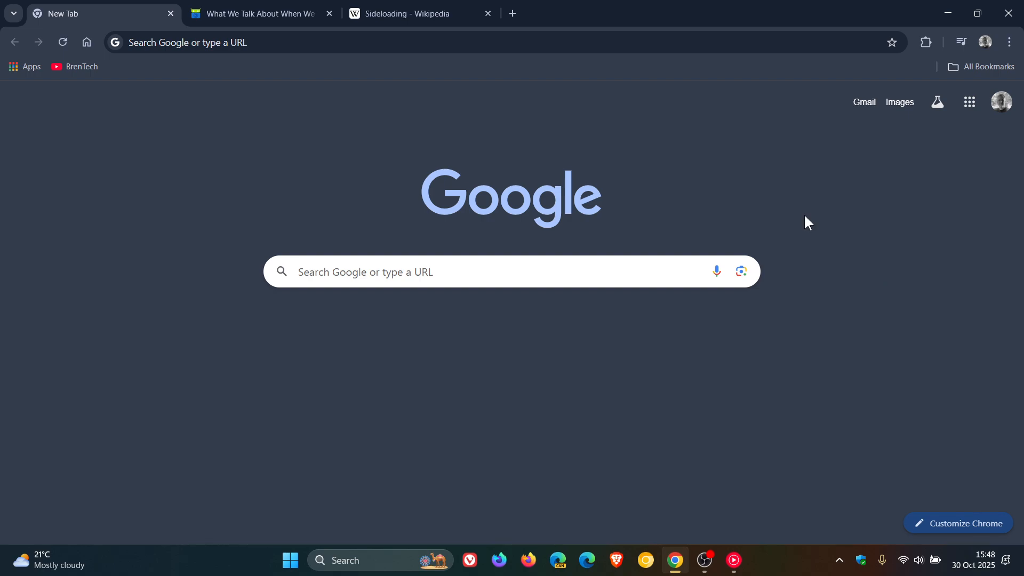
mouse_move(786, 212)
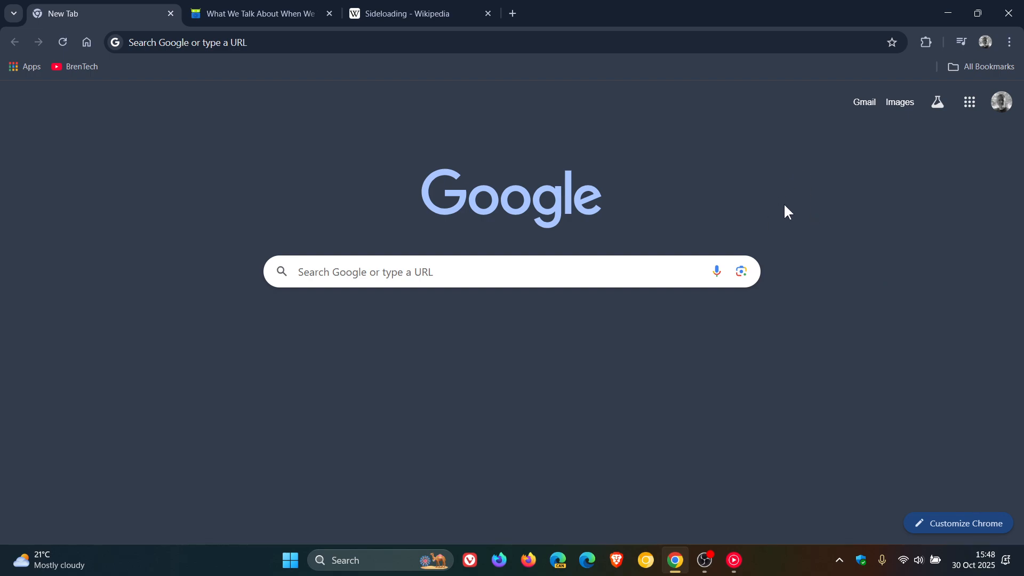
left_click(257, 13)
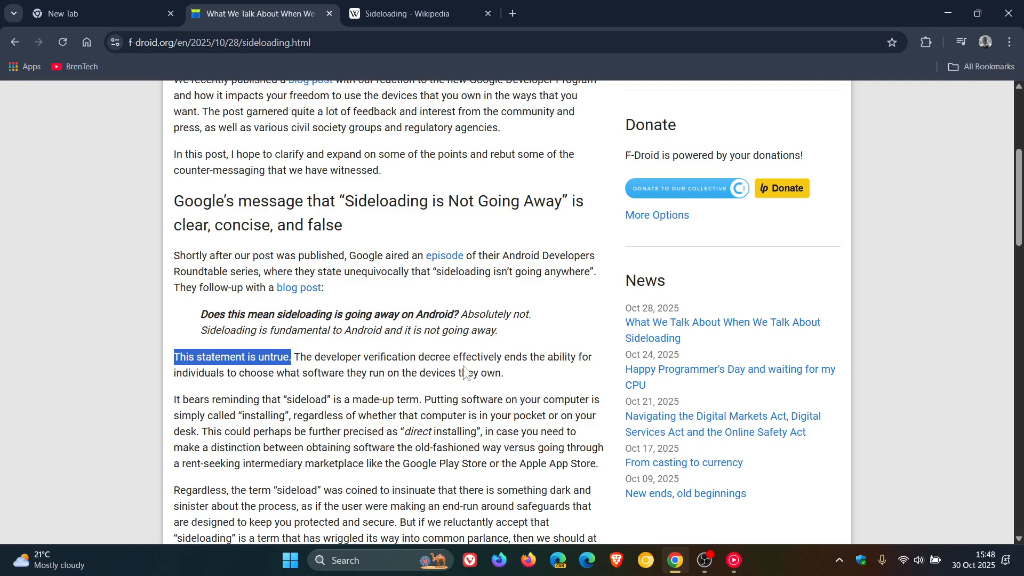
scroll("up", 3)
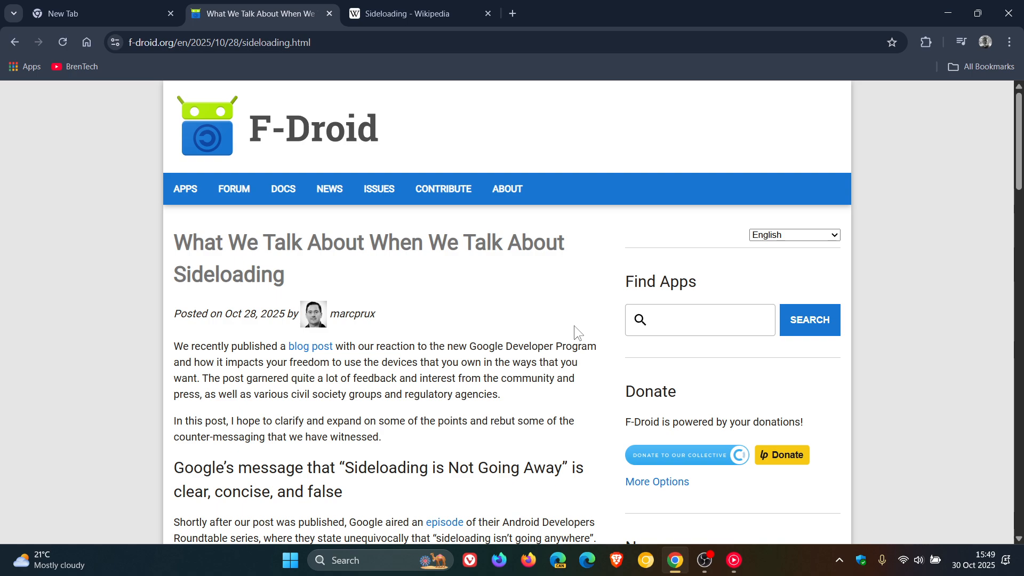
left_click(98, 13)
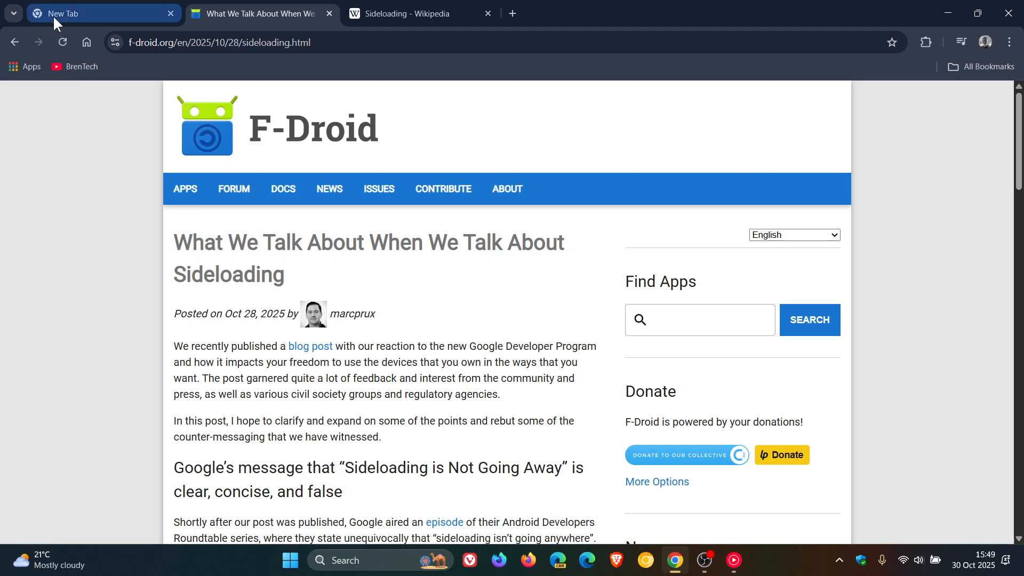
left_click(98, 13)
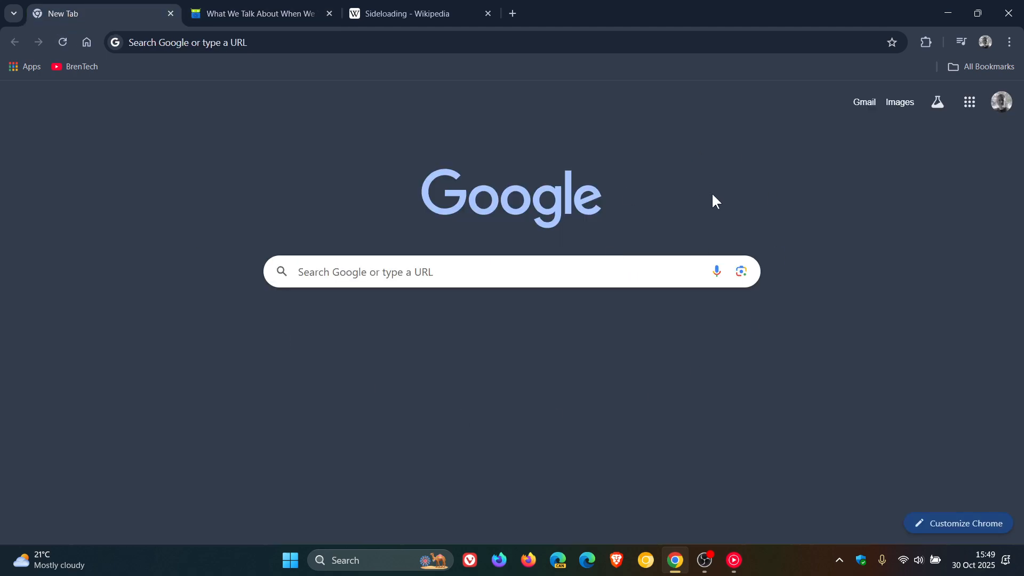